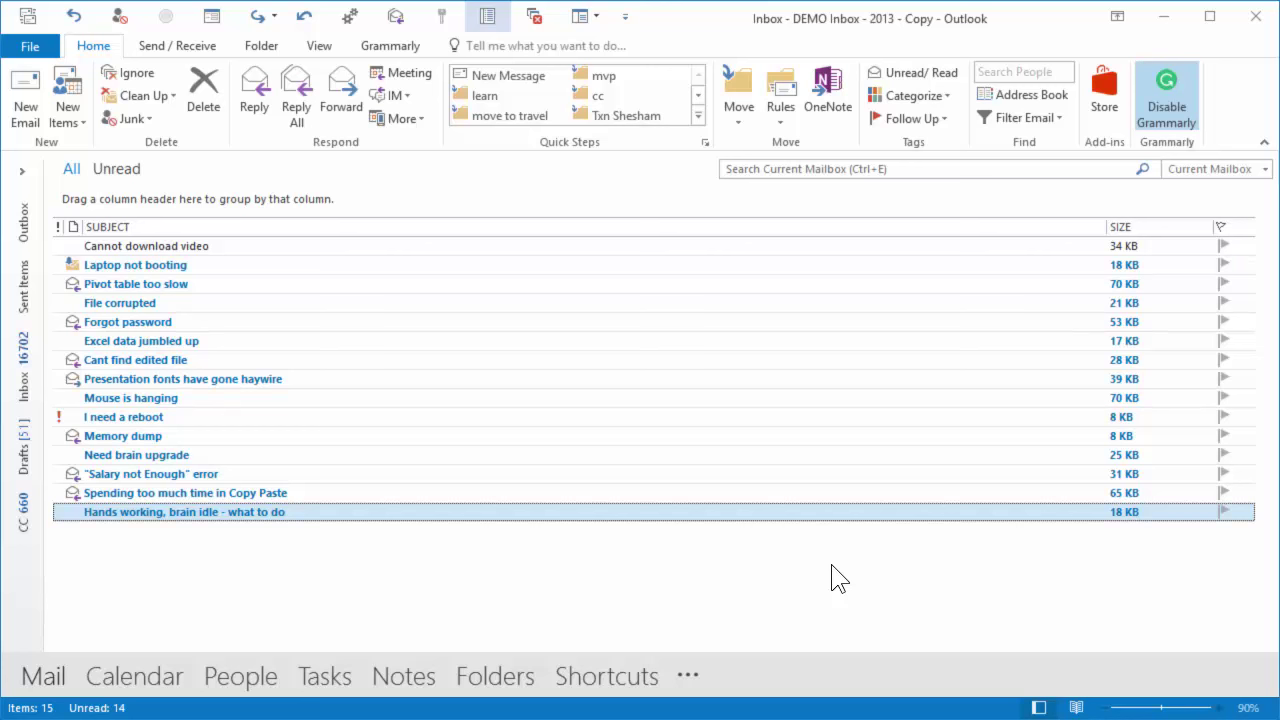
pyautogui.moveTo(836, 568)
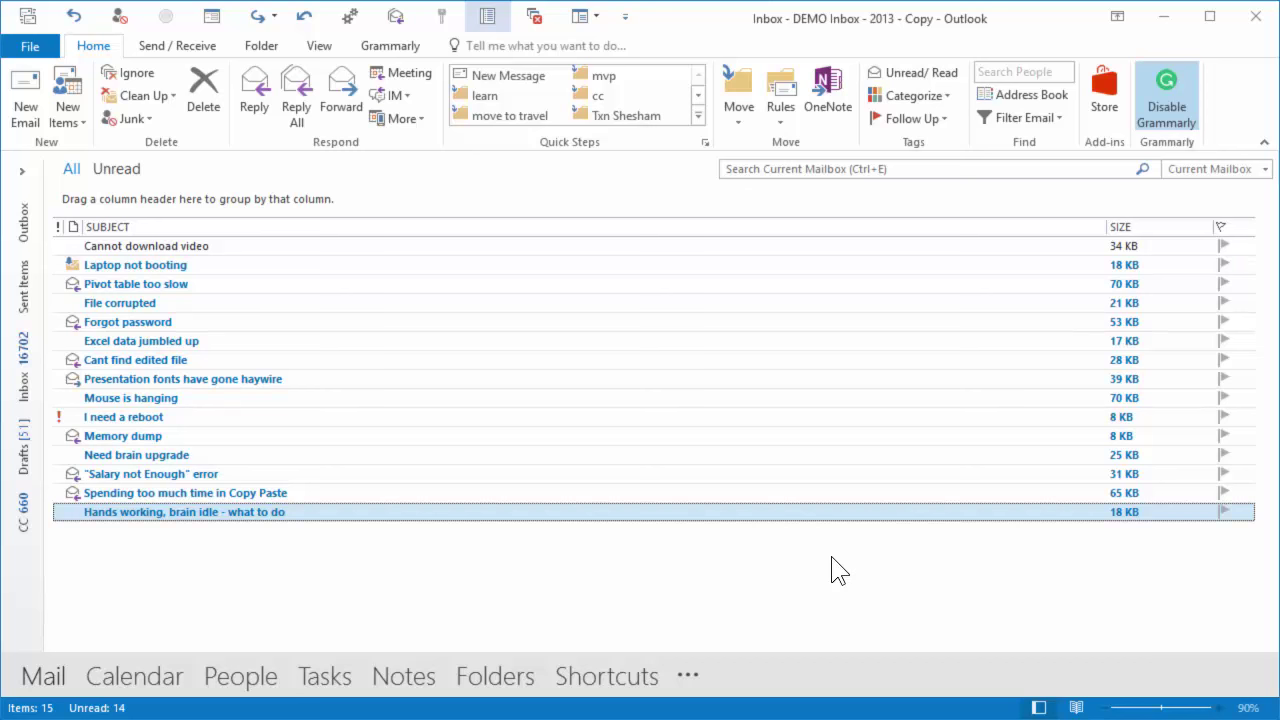
pyautogui.moveTo(1247, 239)
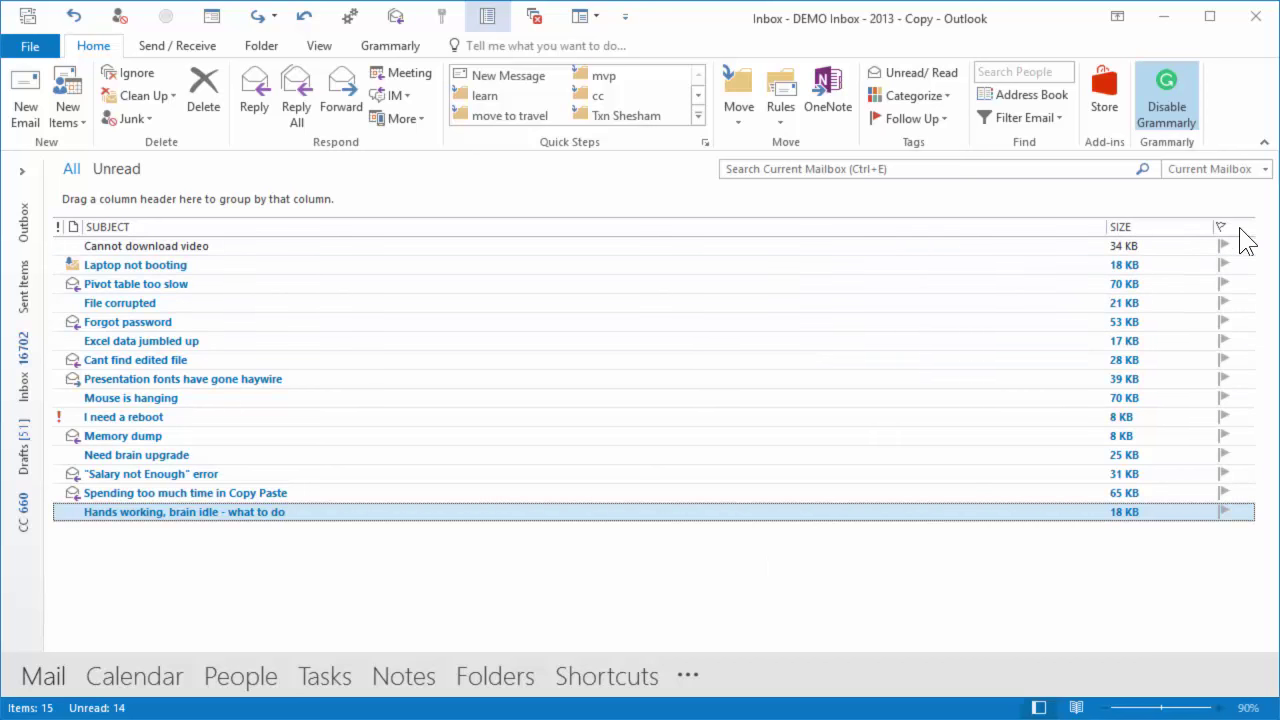
pyautogui.moveTo(1230, 226)
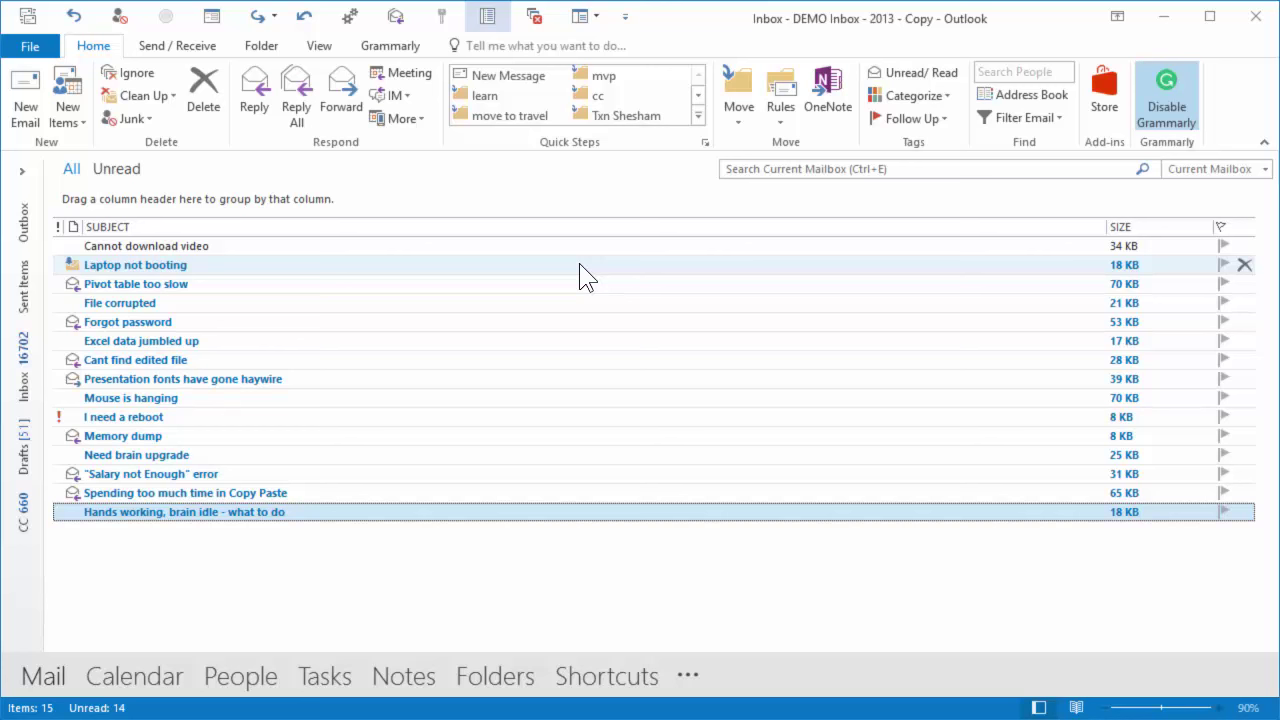
pyautogui.moveTo(630, 238)
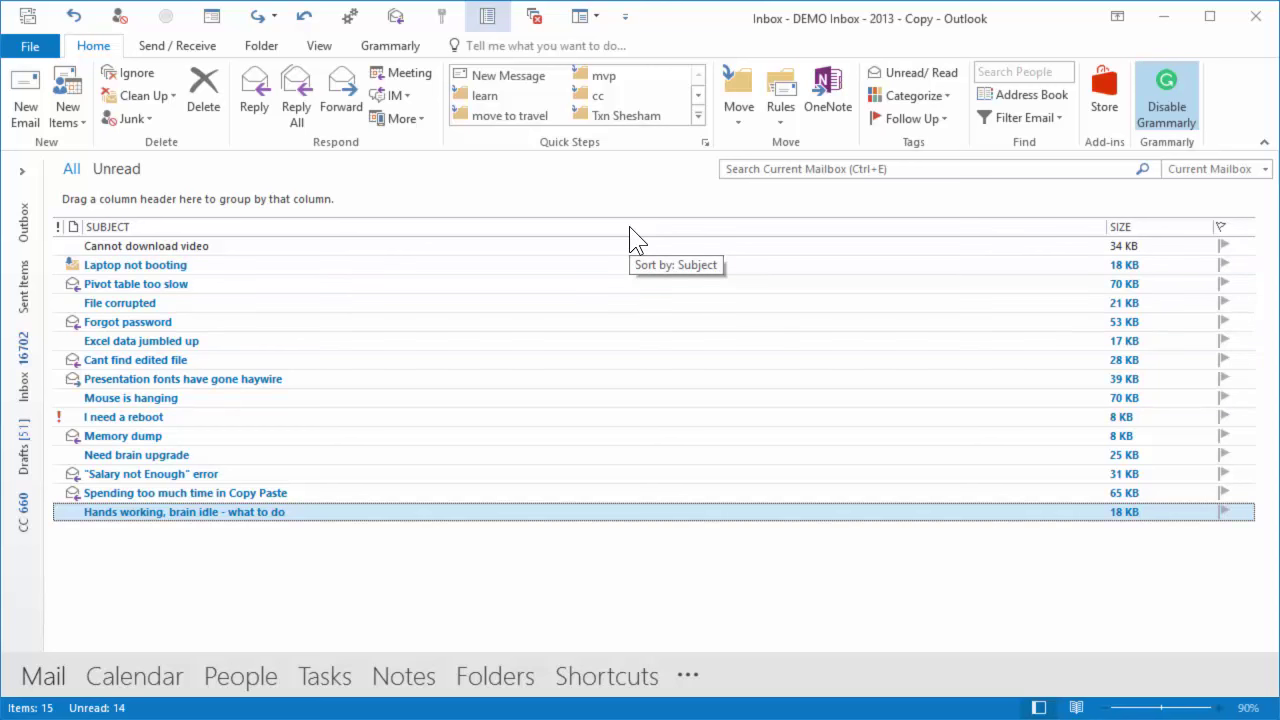
pyautogui.moveTo(635, 238)
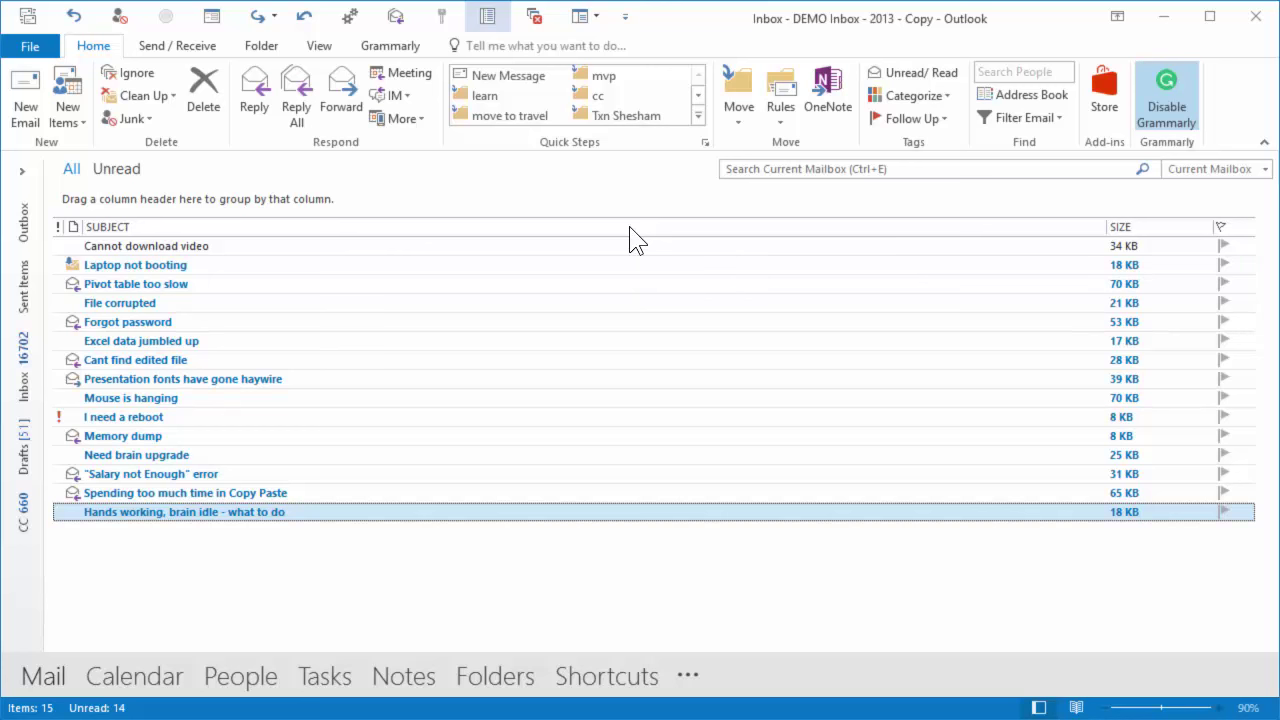
pyautogui.moveTo(675, 242)
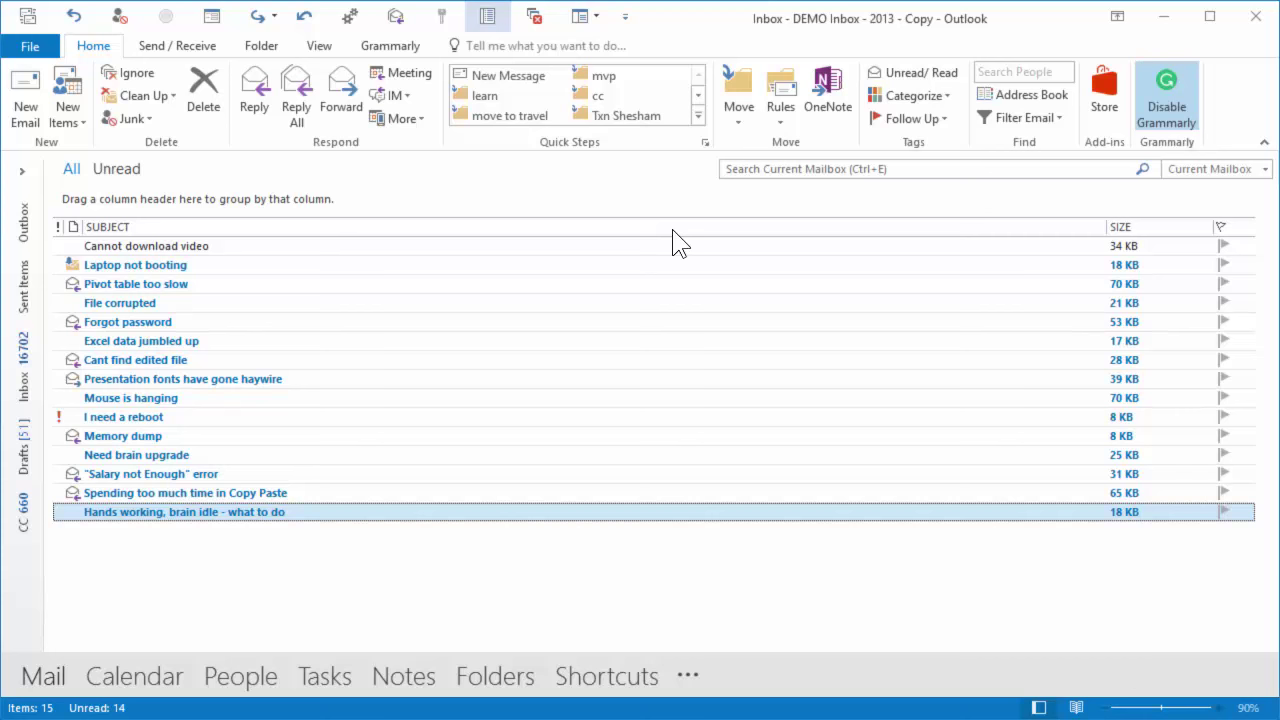
pyautogui.moveTo(840, 235)
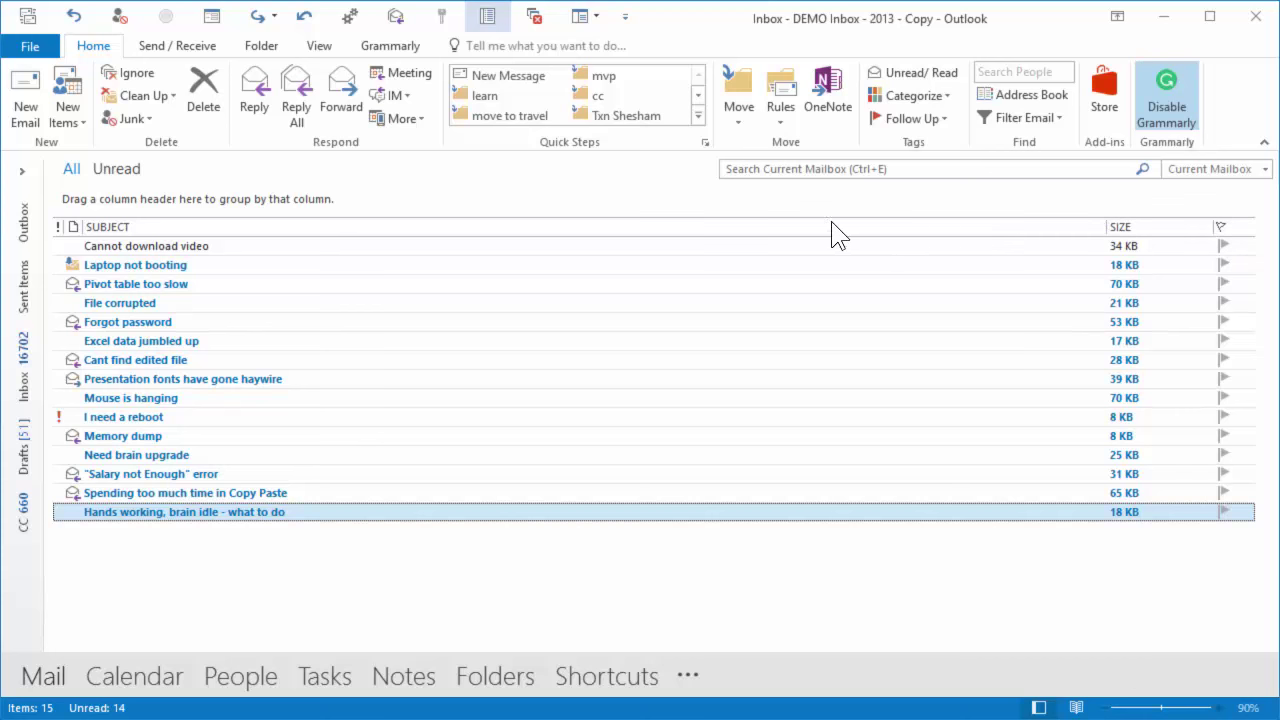
# Open Field Chooser from the column header and browse field categories, ending on frequently-used fields.
pyautogui.rightClick(835, 226)
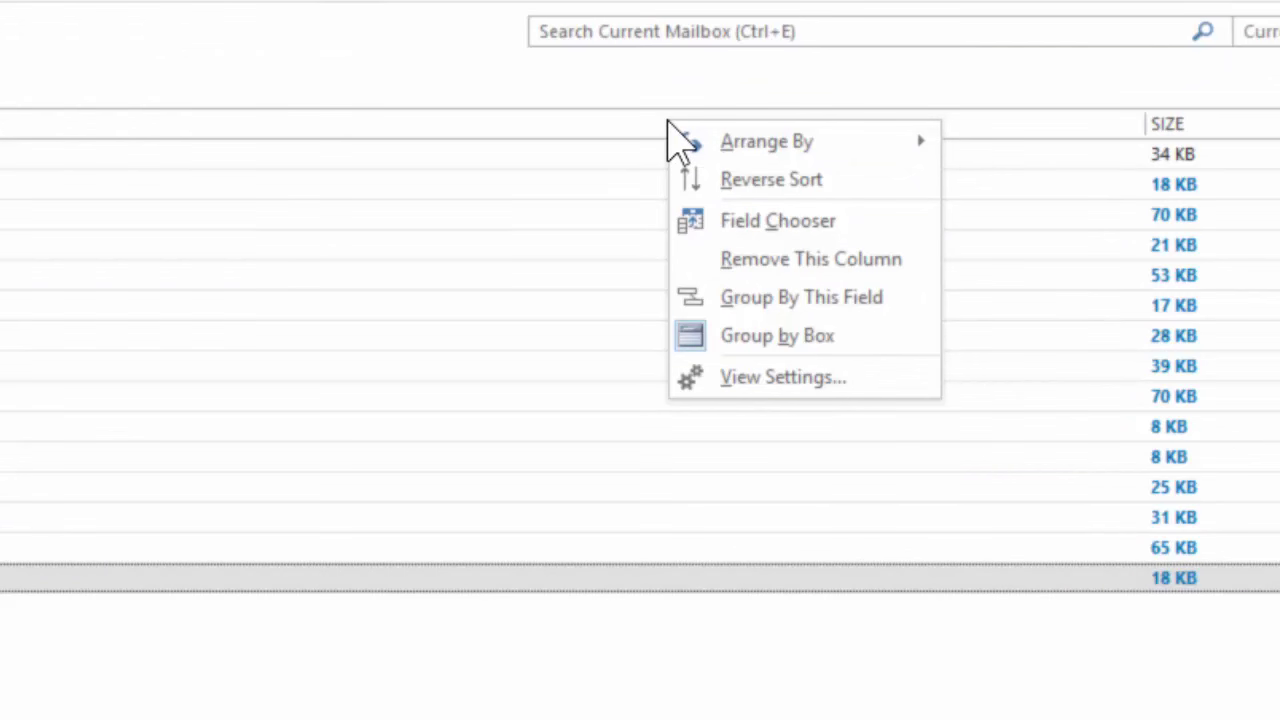
pyautogui.moveTo(743, 235)
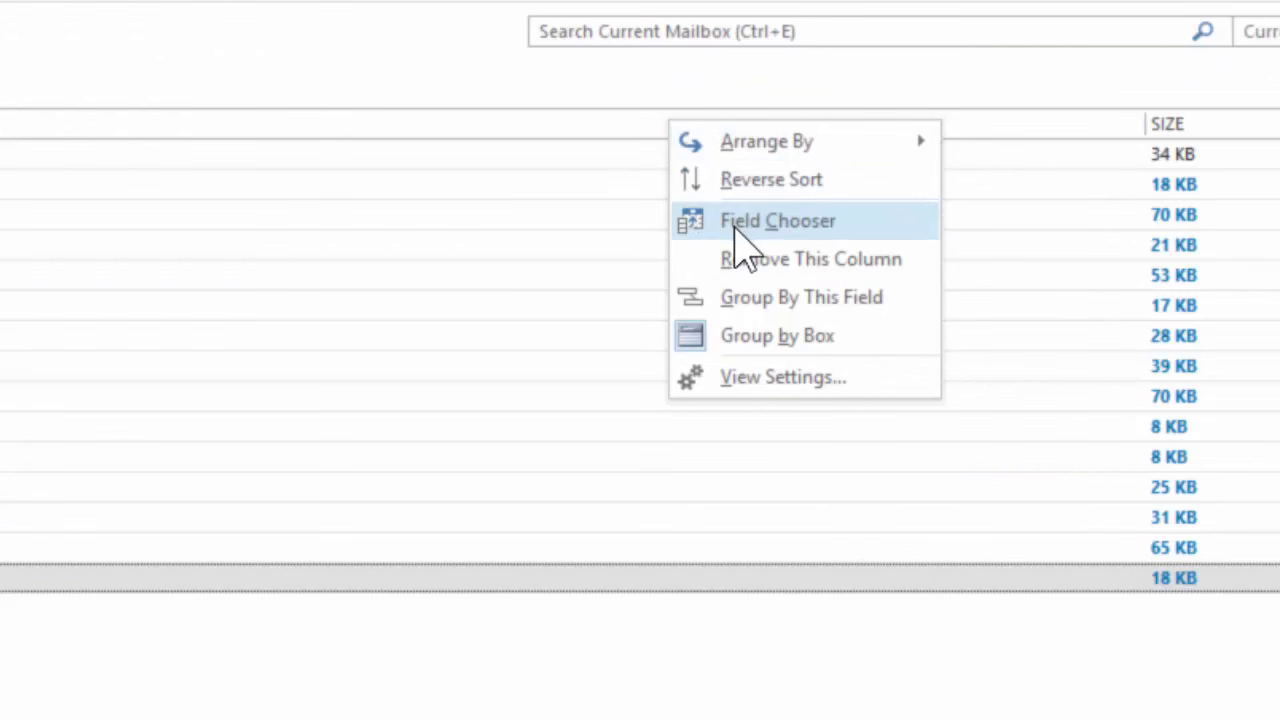
pyautogui.click(777, 220)
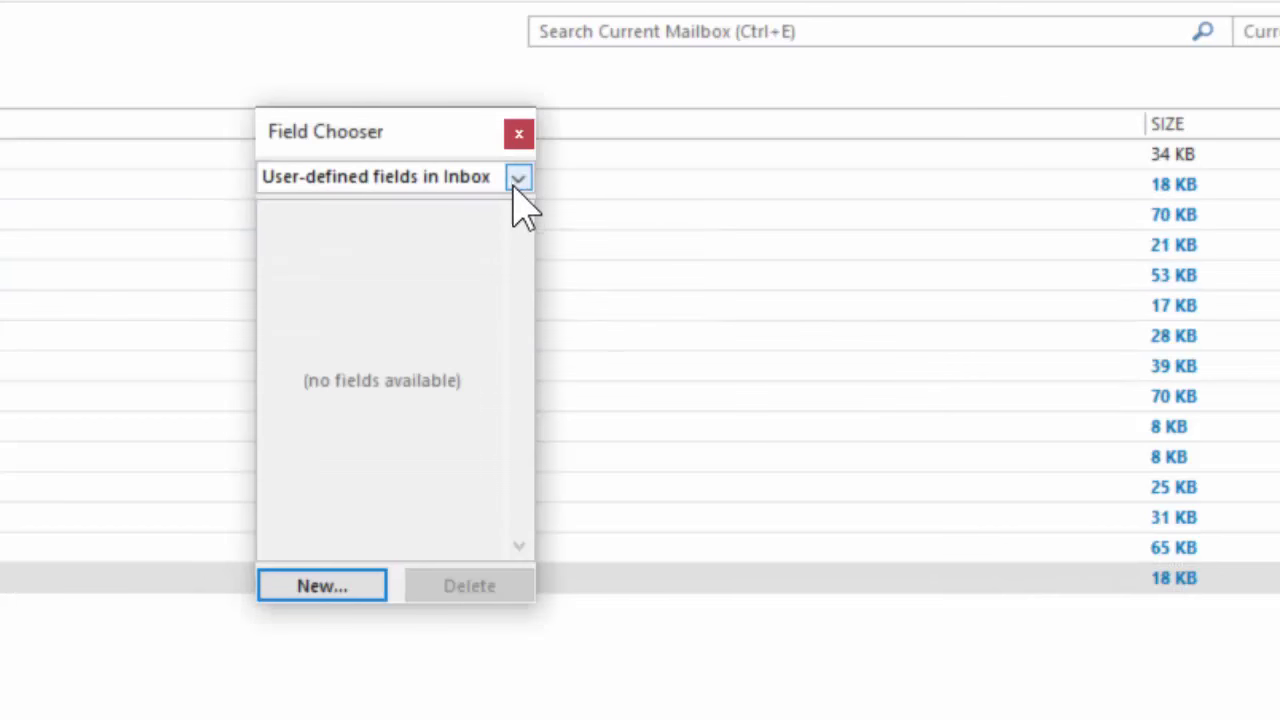
pyautogui.click(518, 177)
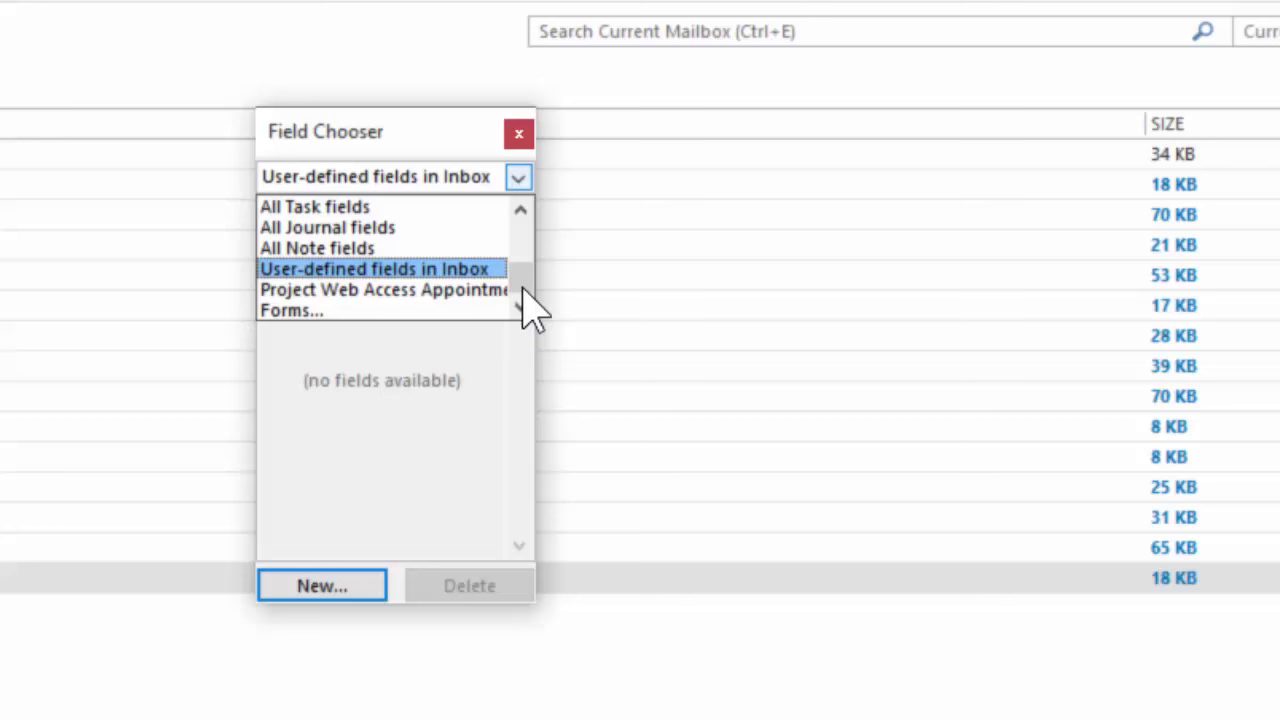
pyautogui.click(380, 177)
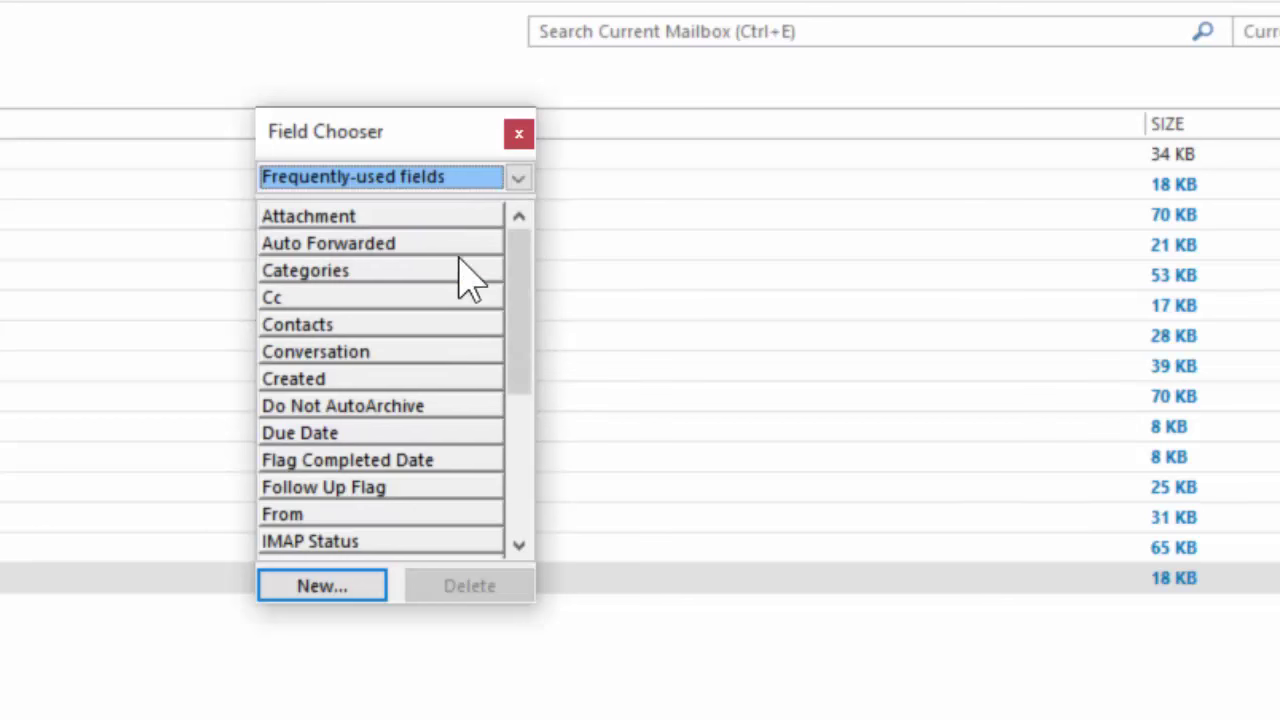
pyautogui.moveTo(398, 391)
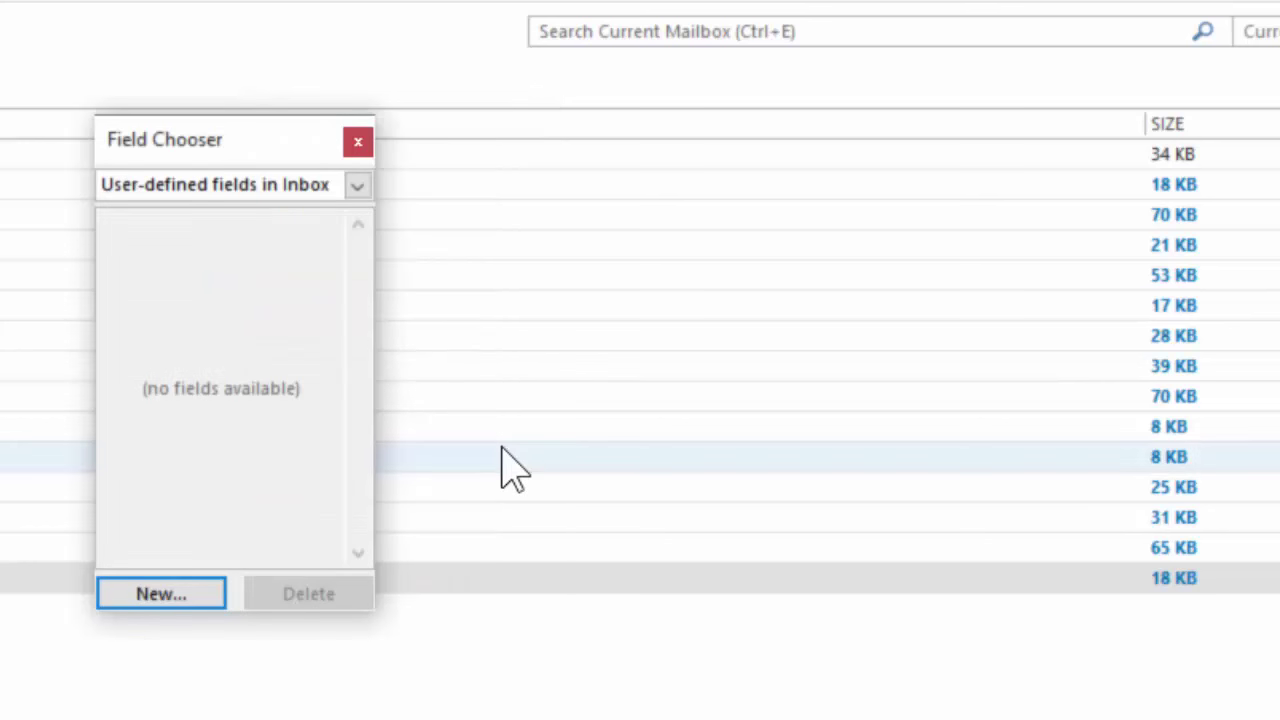
pyautogui.moveTo(425, 485)
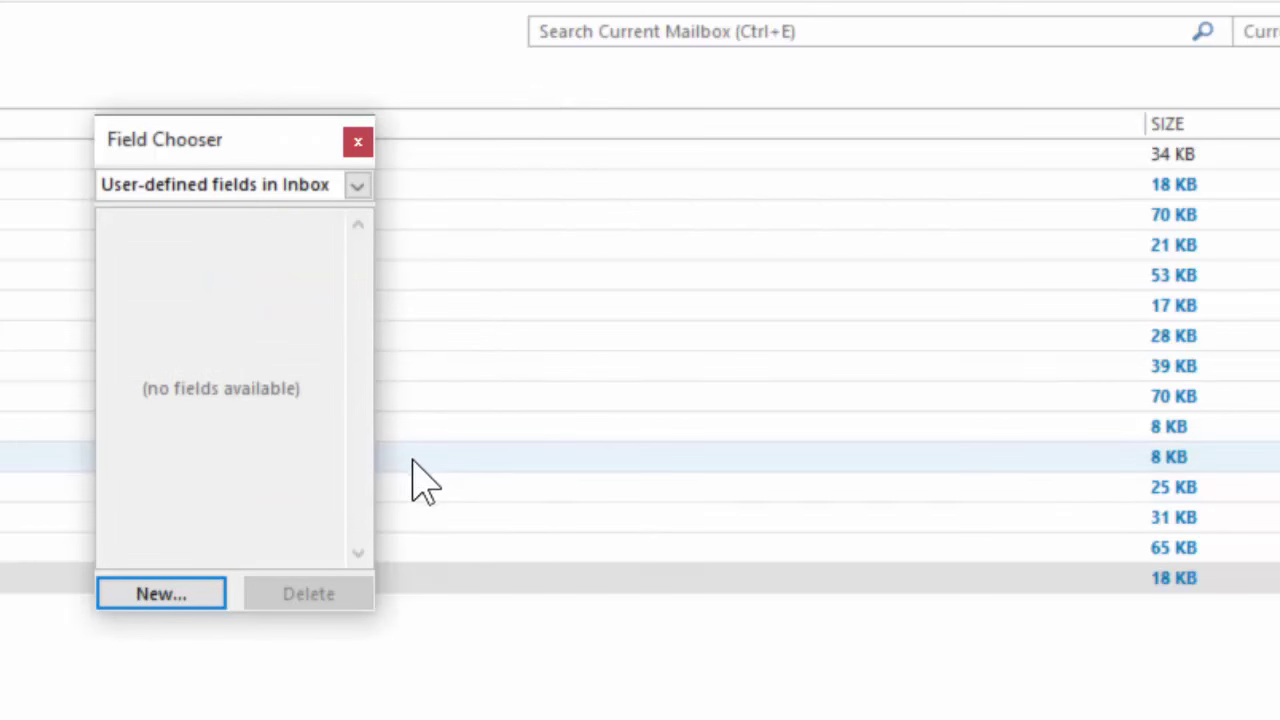
# Define a new field named 'Engineer Name' with data type Text.
pyautogui.click(160, 592)
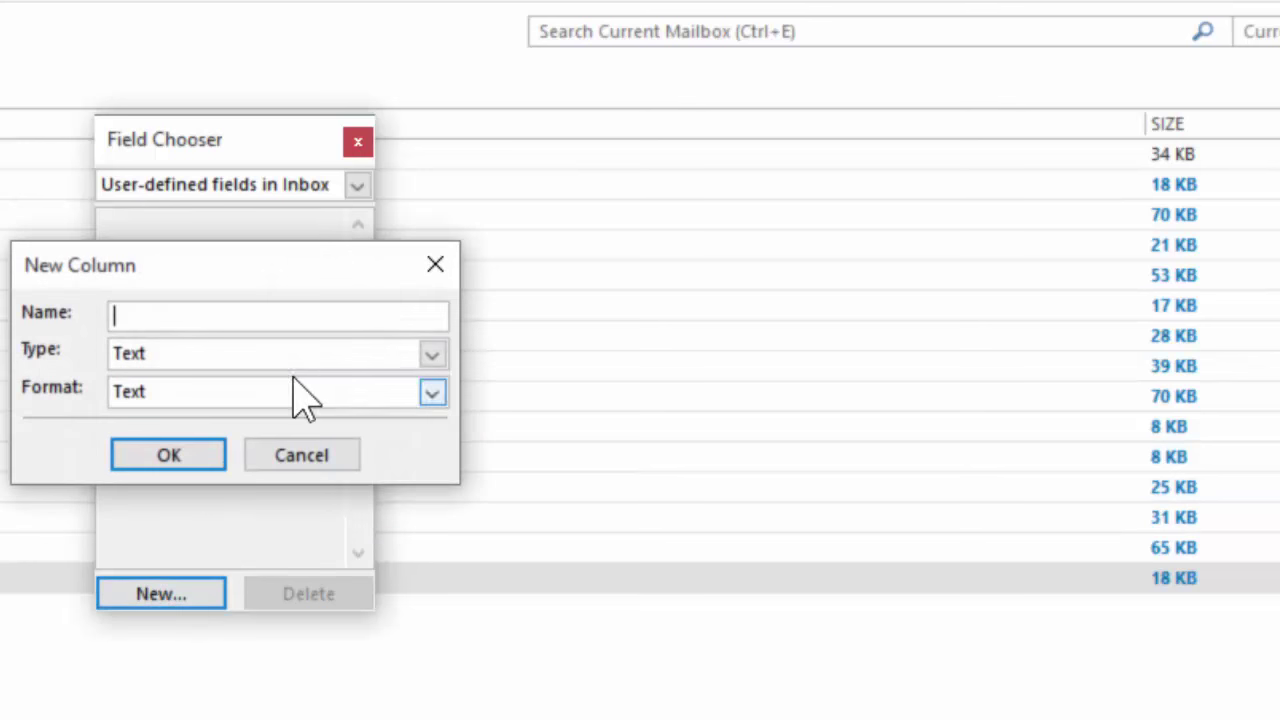
pyautogui.write('Engineer Name')
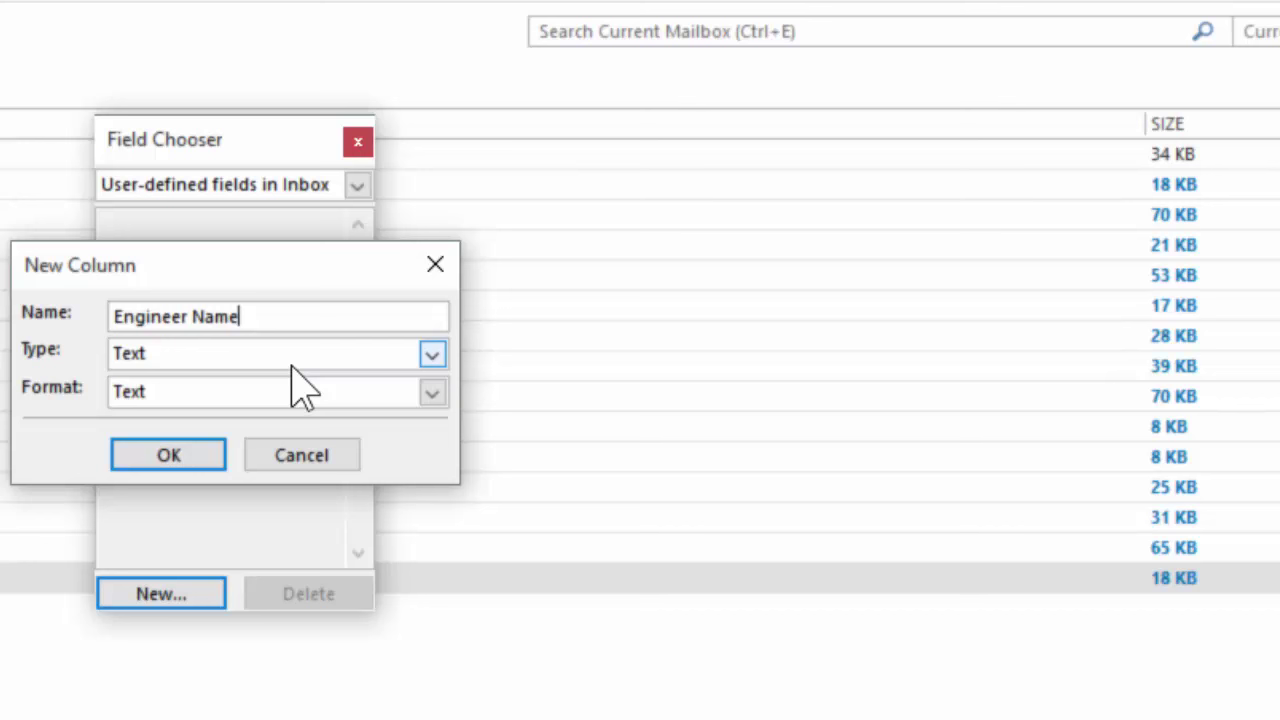
pyautogui.click(432, 353)
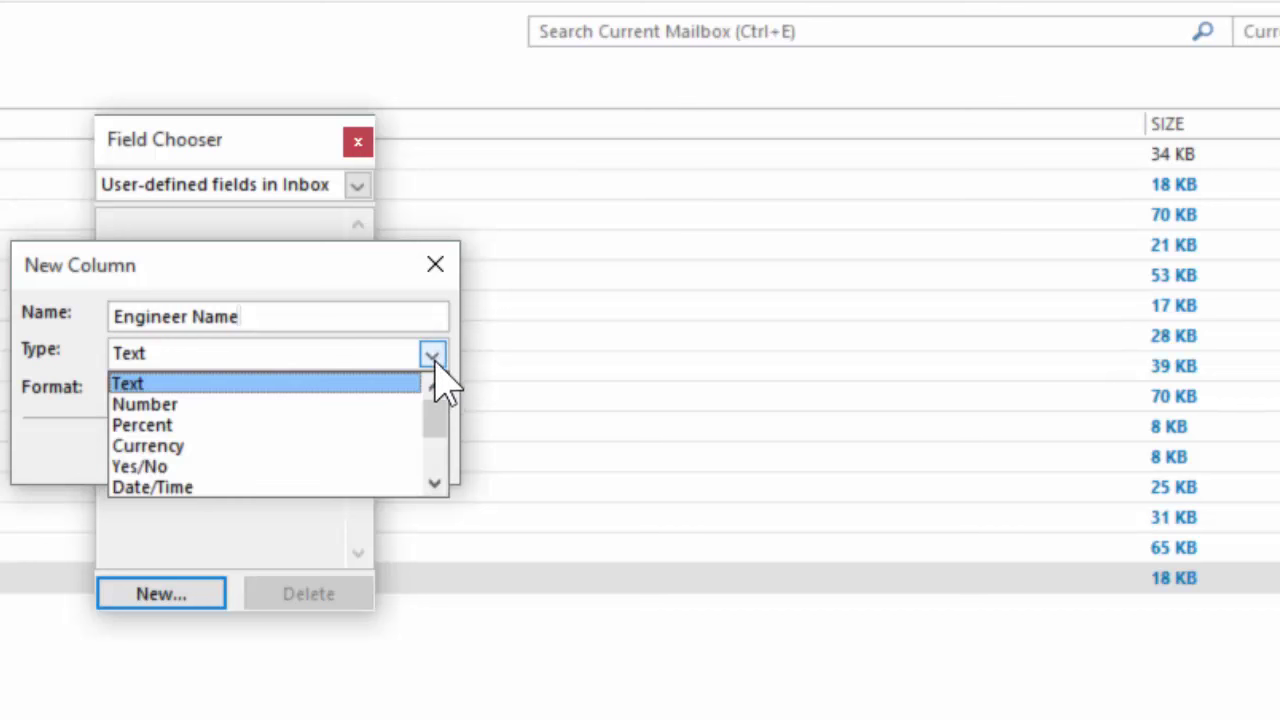
pyautogui.moveTo(455, 465)
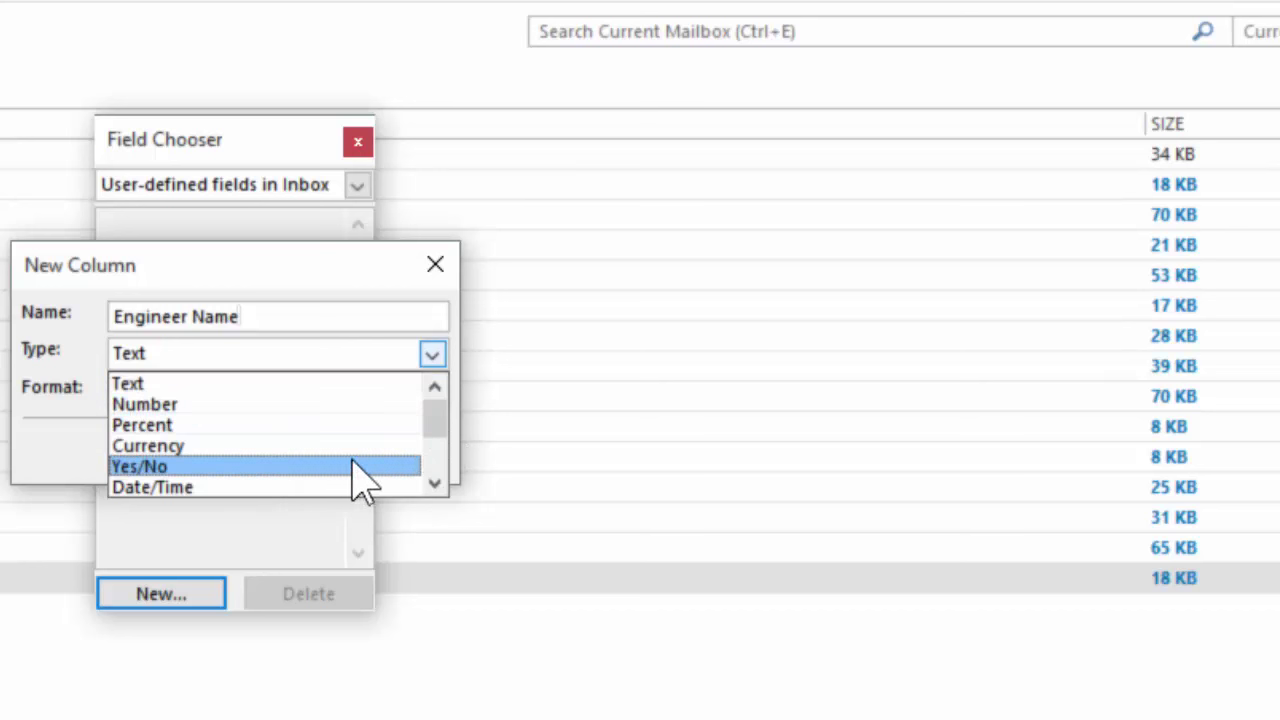
pyautogui.scroll(-3)
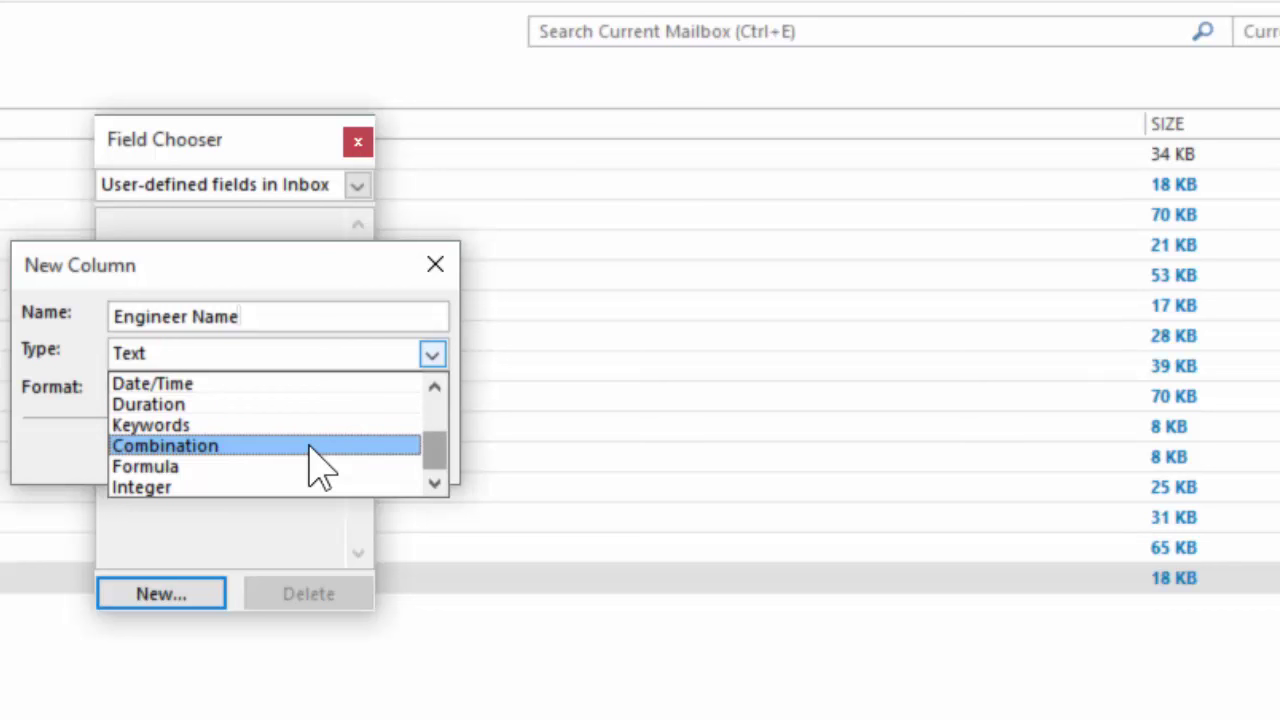
pyautogui.moveTo(315, 490)
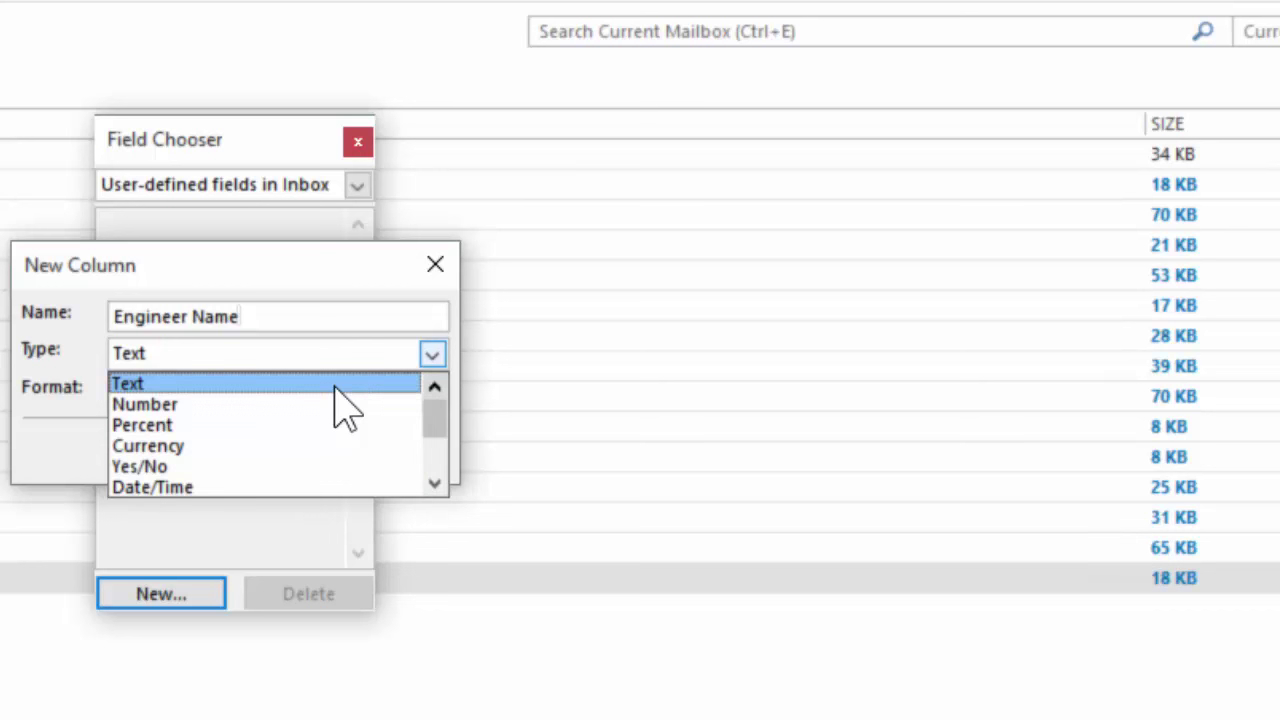
pyautogui.click(127, 384)
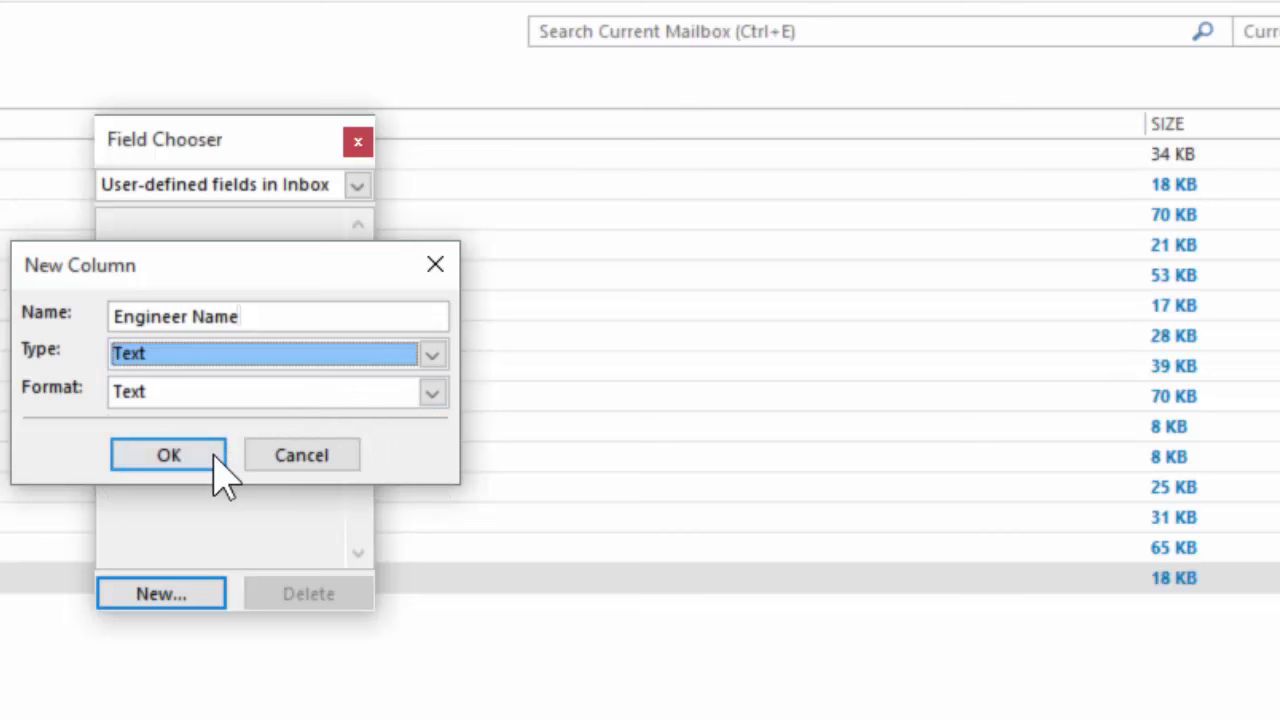
pyautogui.click(168, 455)
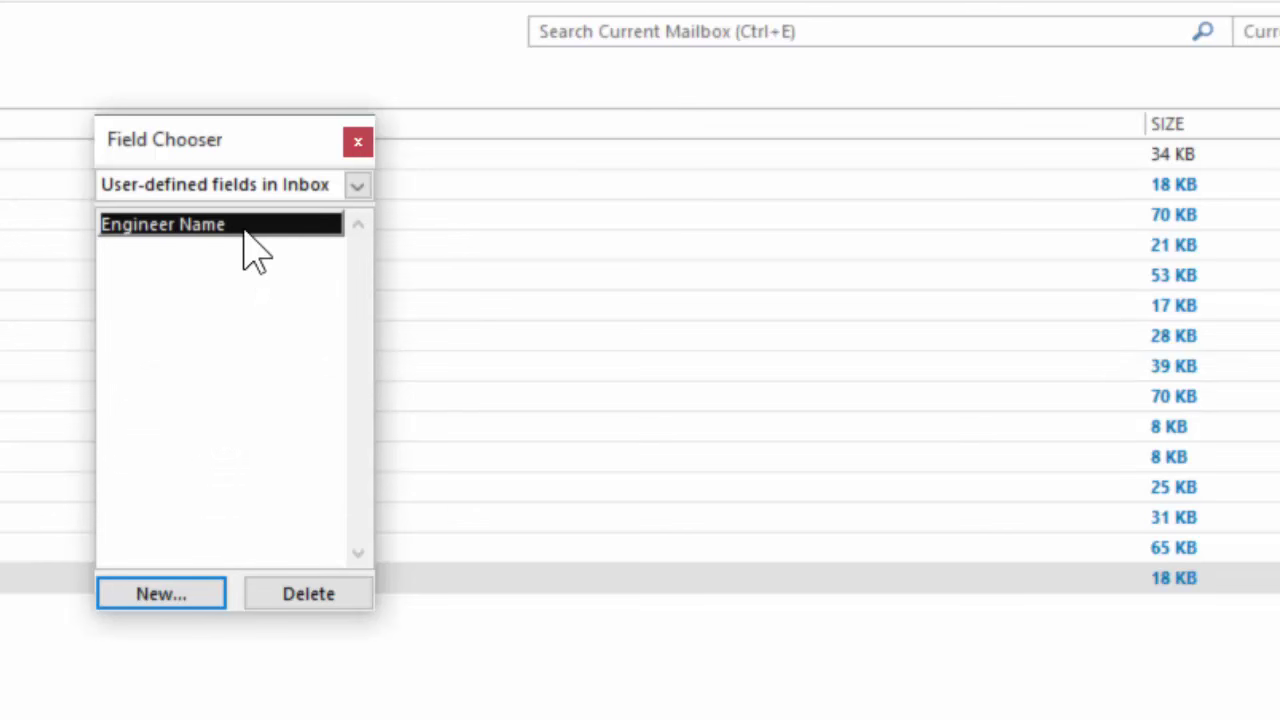
# Place the Engineer Name field in the inbox header row and close Field Chooser.
pyautogui.moveTo(162, 223); pyautogui.dragTo(1135, 125)
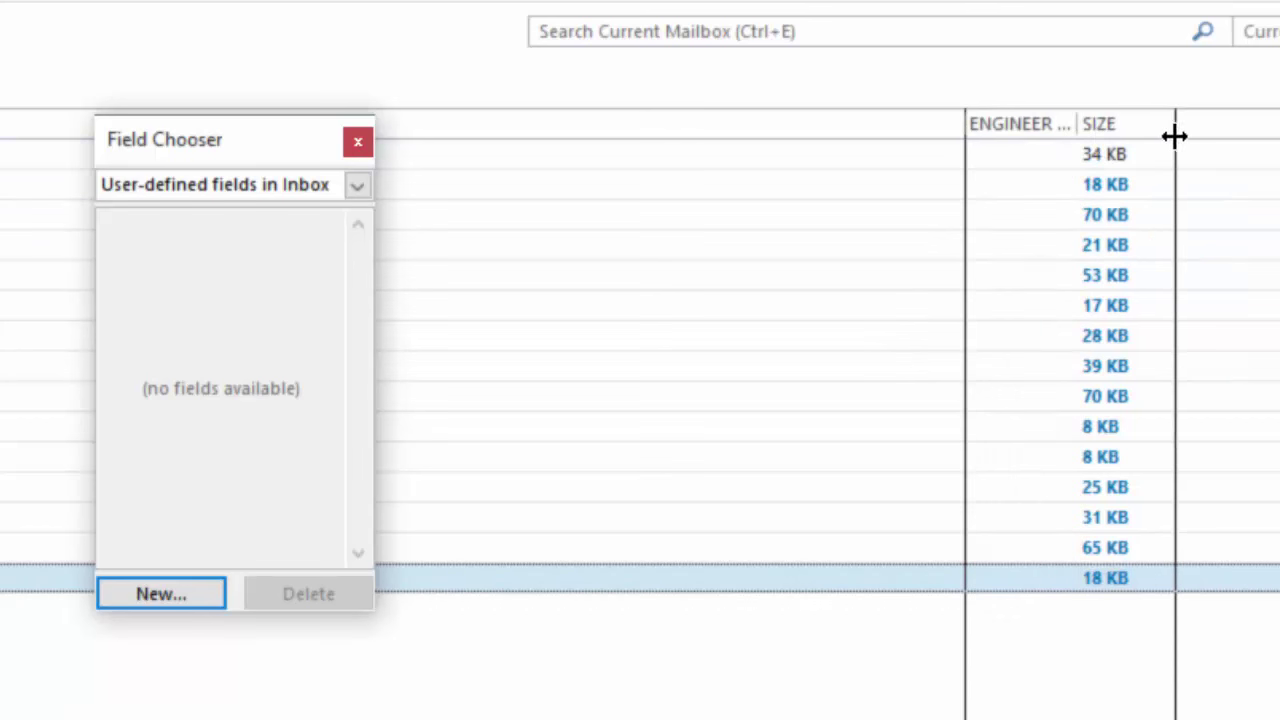
pyautogui.click(356, 139)
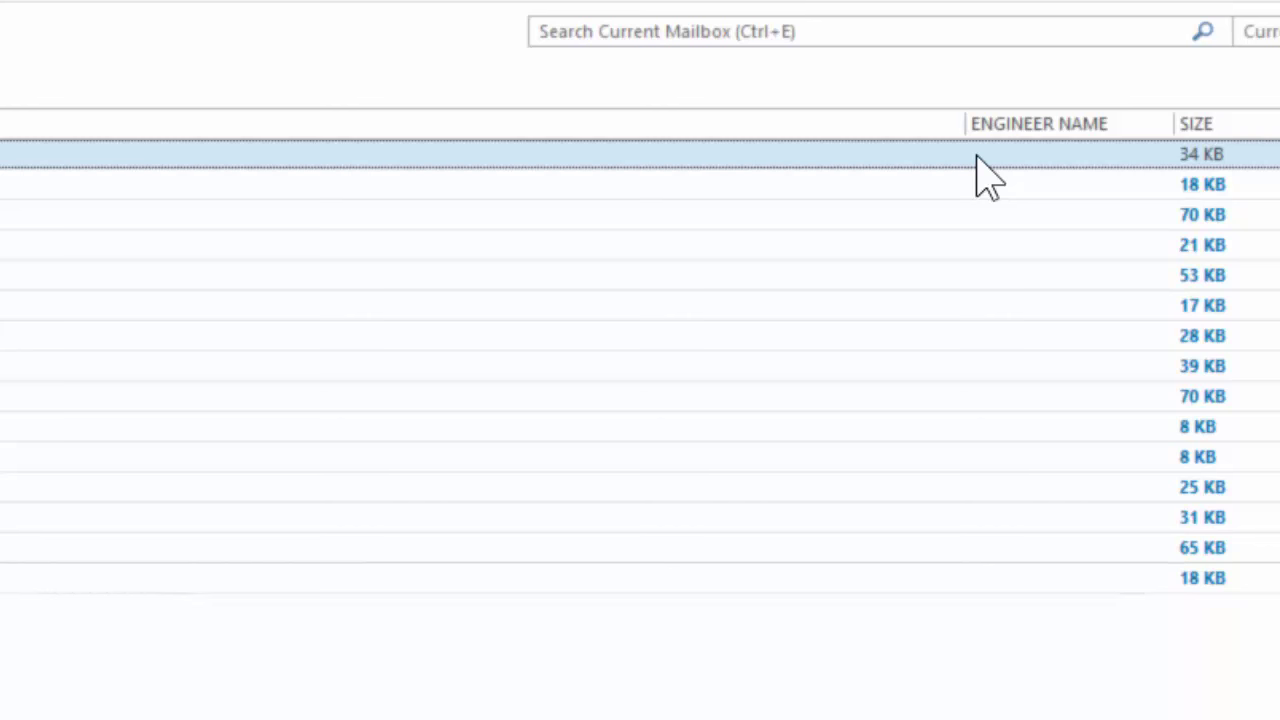
# Open View Settings for the inbox view from the column header's context menu.
pyautogui.rightClick(988, 170)
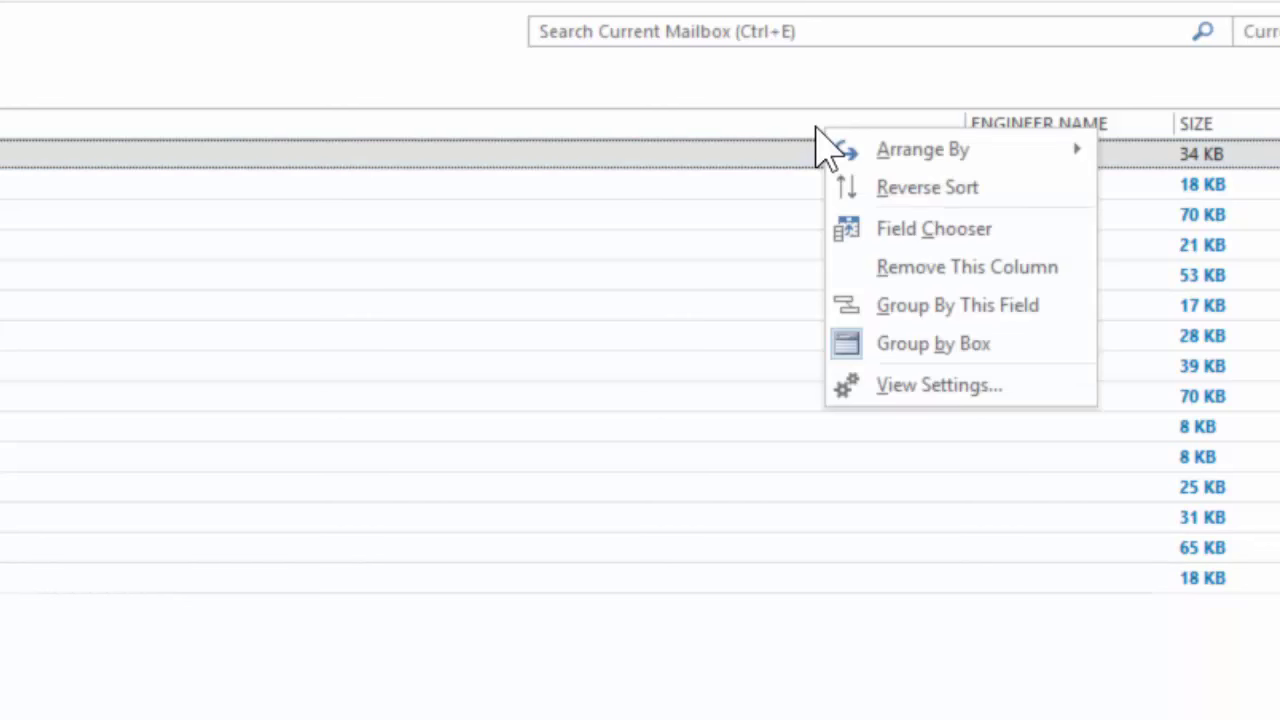
pyautogui.click(938, 385)
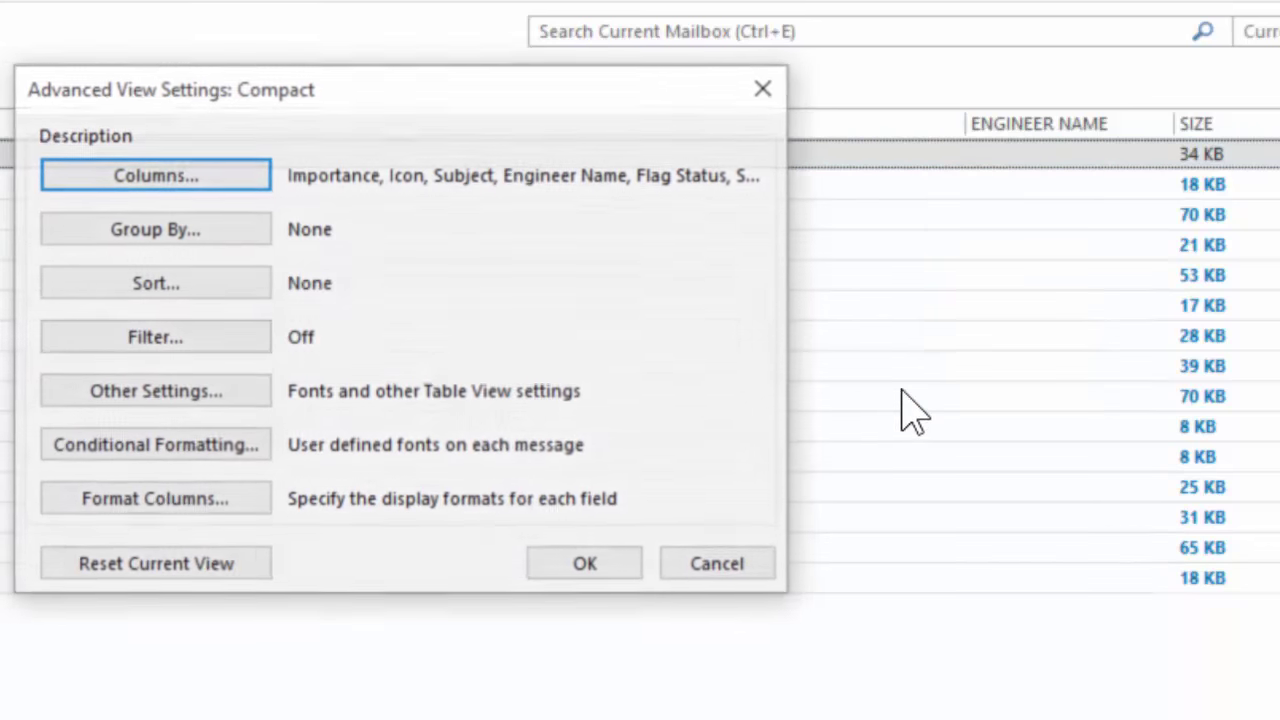
pyautogui.moveTo(635, 415)
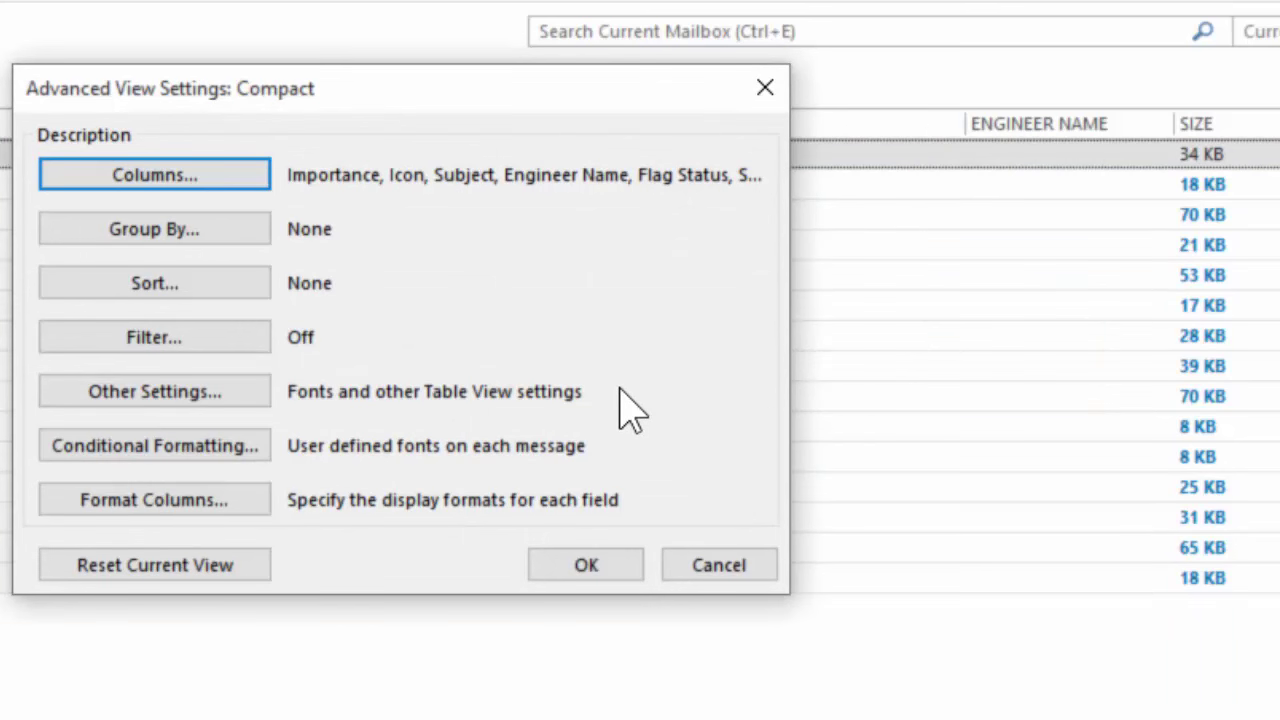
pyautogui.moveTo(165, 409)
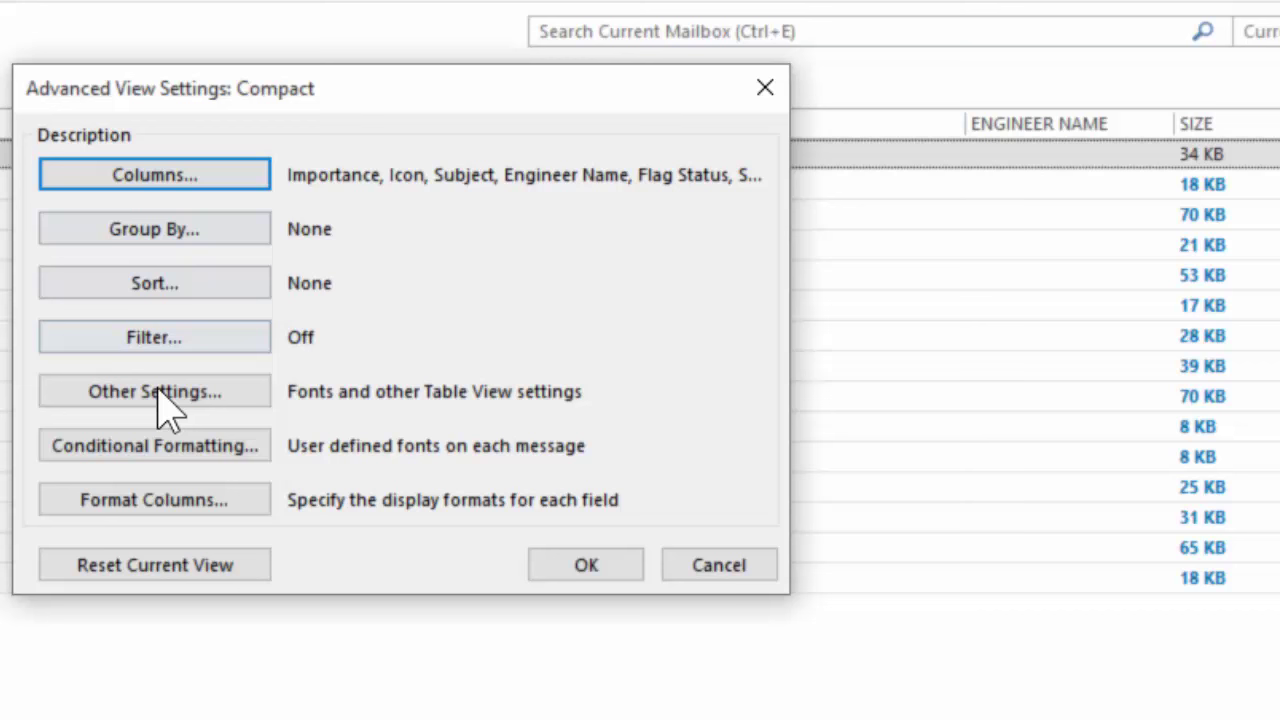
pyautogui.moveTo(237, 447)
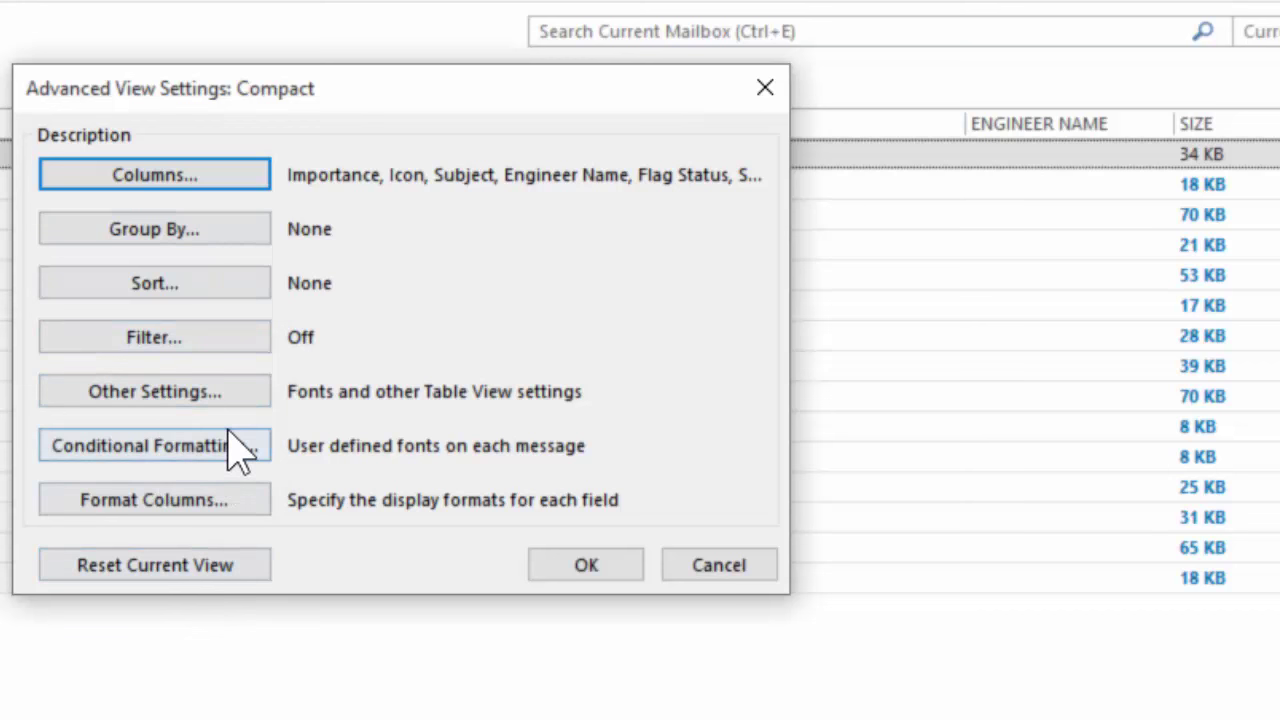
# Enable in-cell editing and begin entering Engineer Name codes E1 and D3.
pyautogui.click(154, 391)
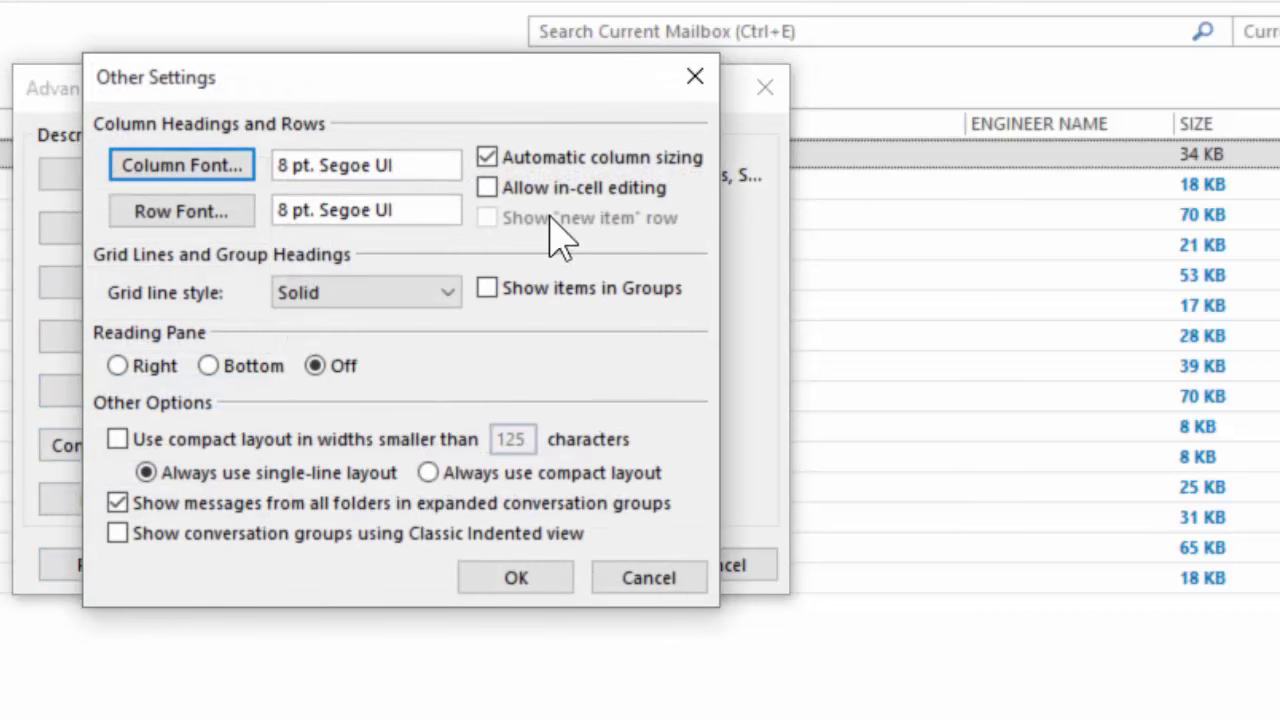
pyautogui.click(486, 187)
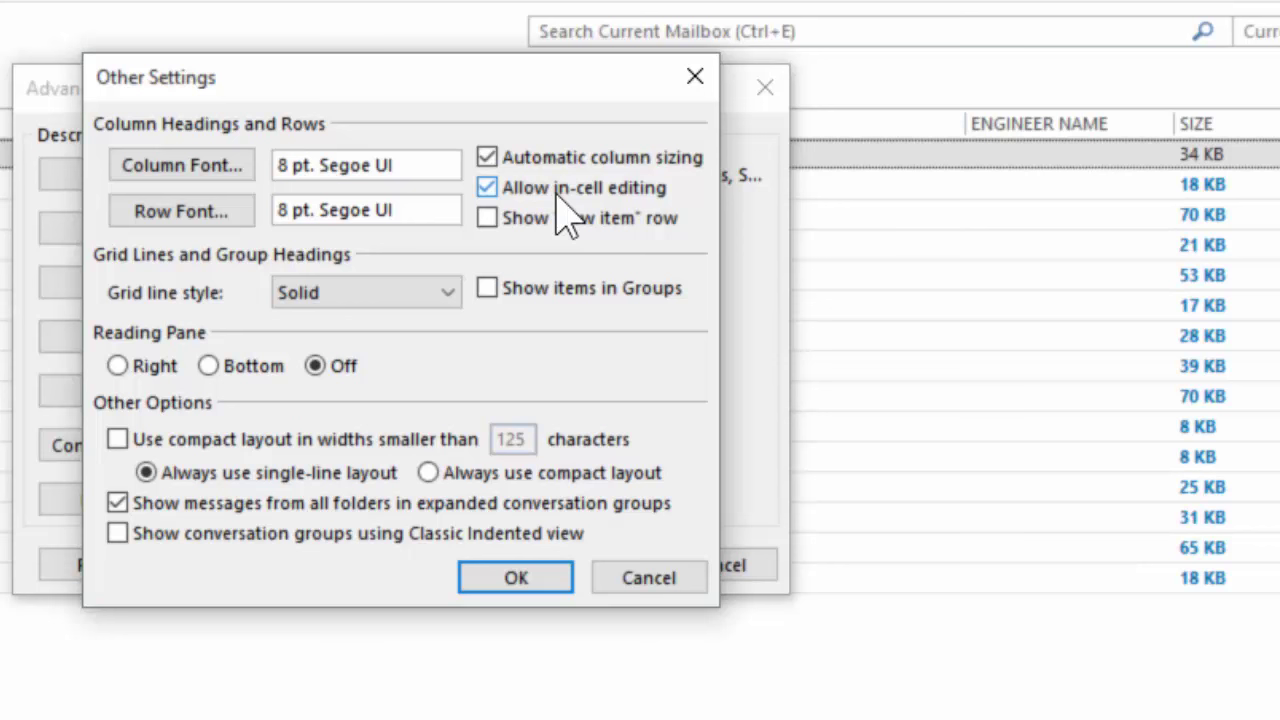
pyautogui.moveTo(573, 227)
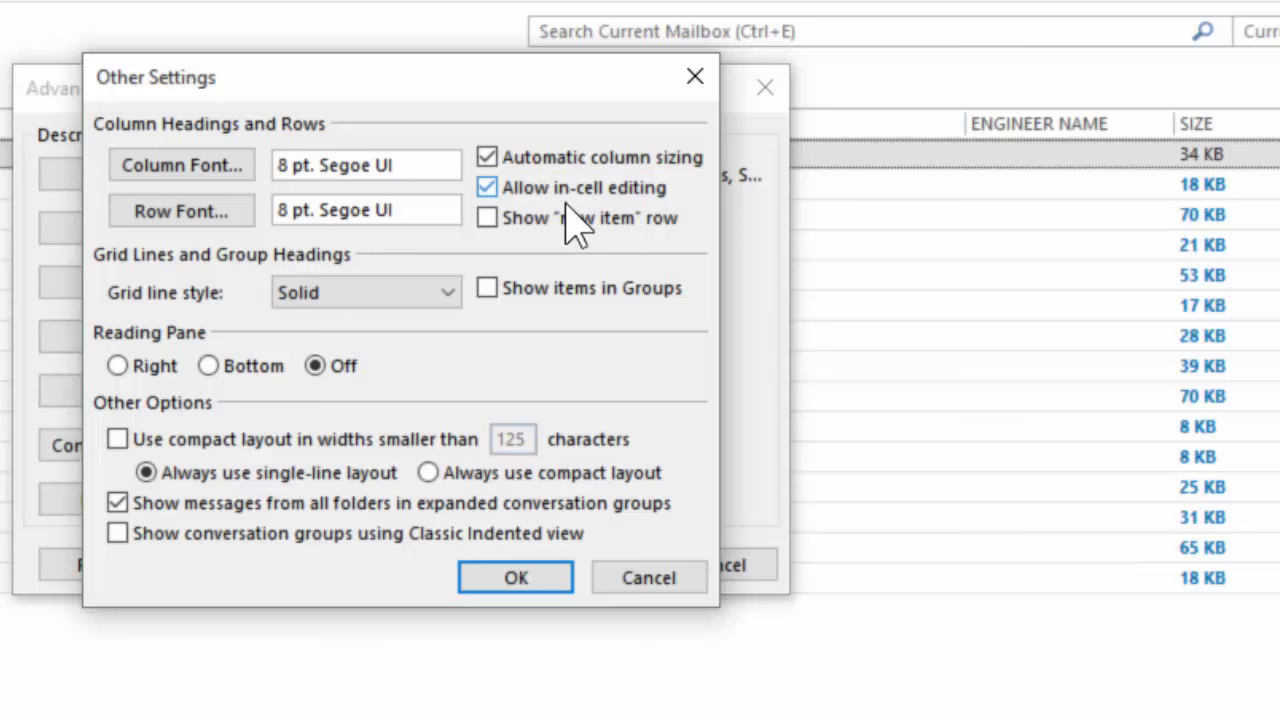
pyautogui.moveTo(685, 230)
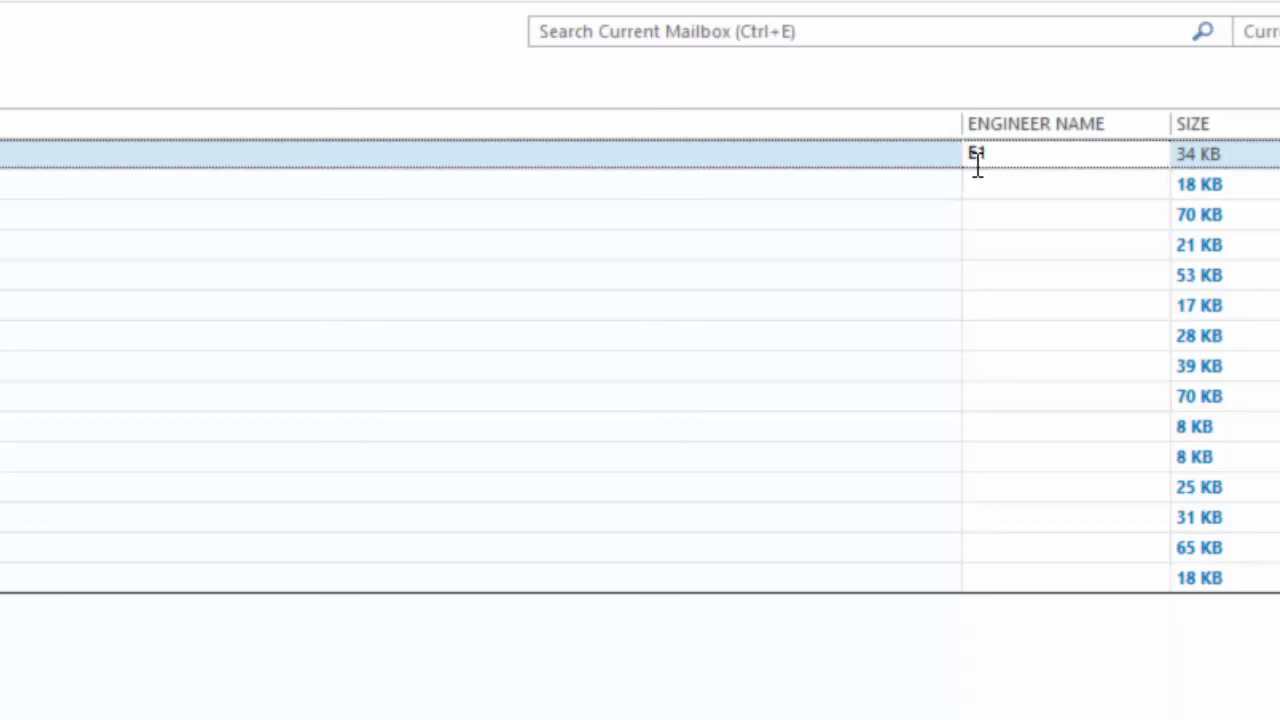
pyautogui.click(983, 183)
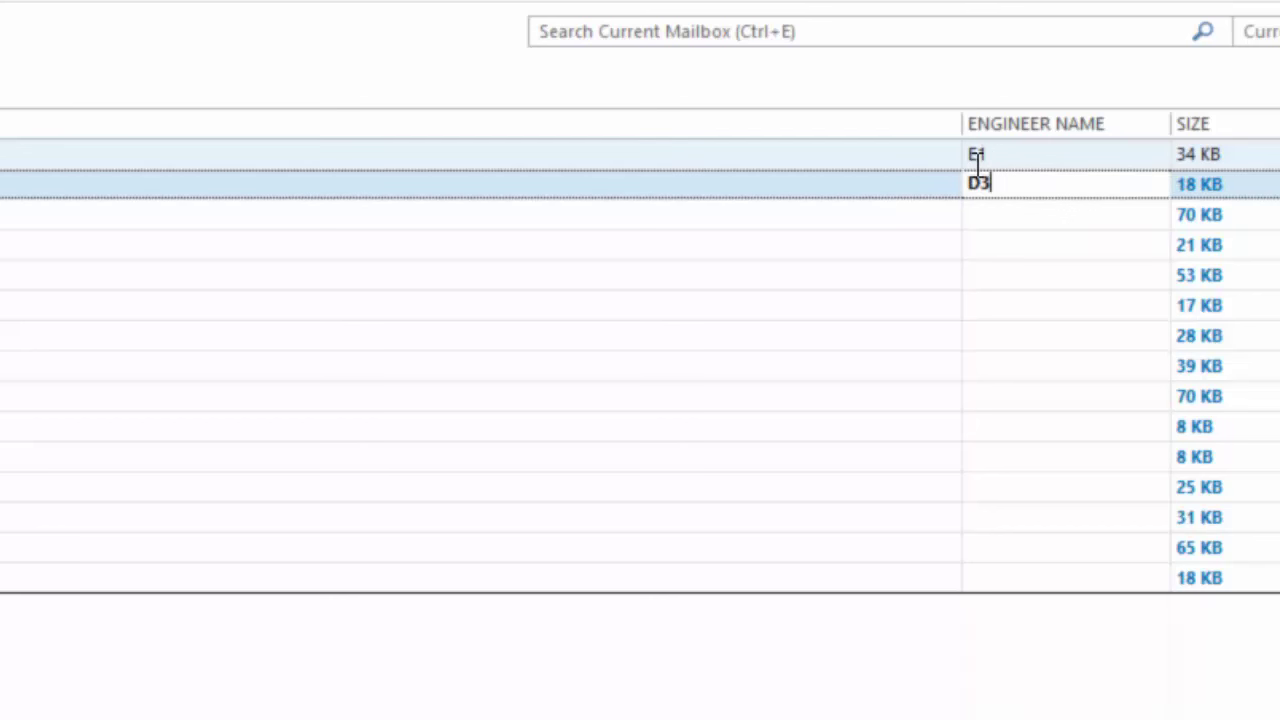